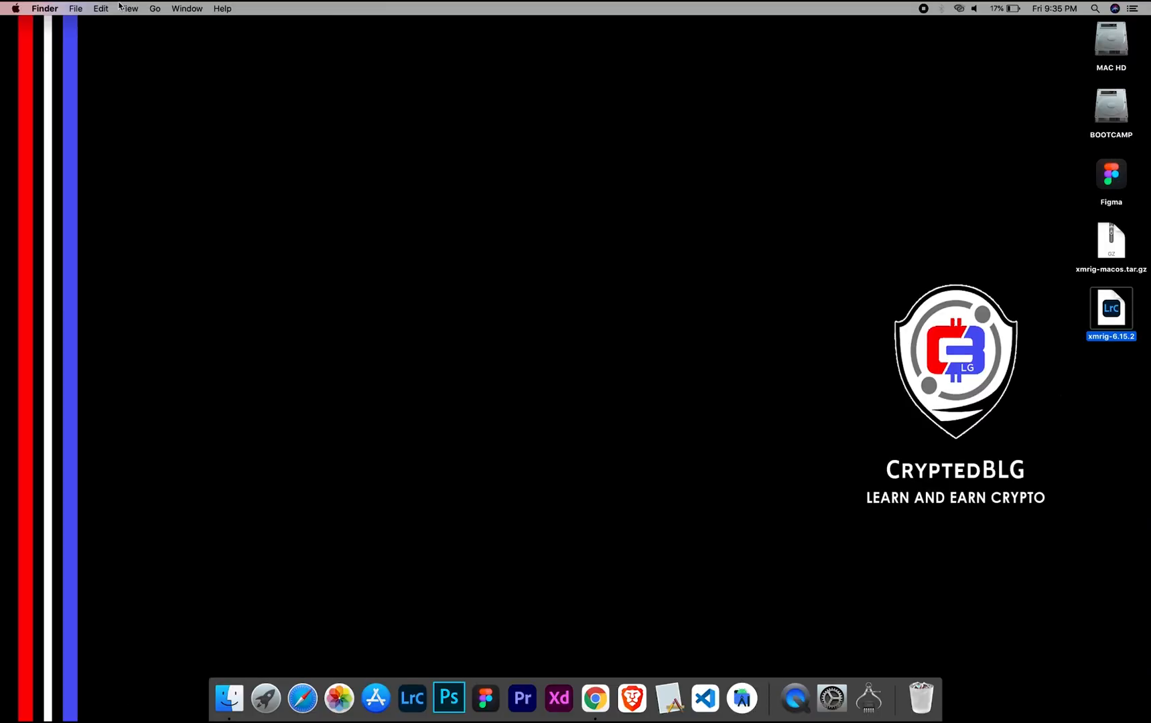
# - Check this Mac's hardware and macOS version via About This Mac
pyautogui.click(14, 8)
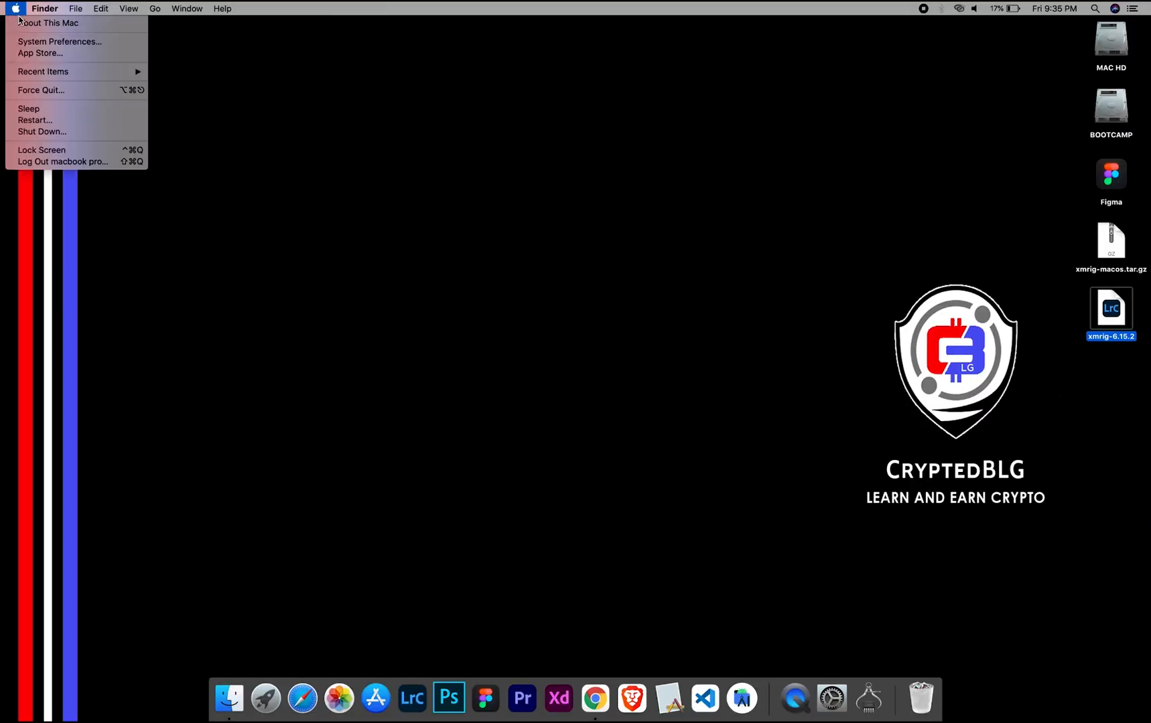
pyautogui.click(47, 22)
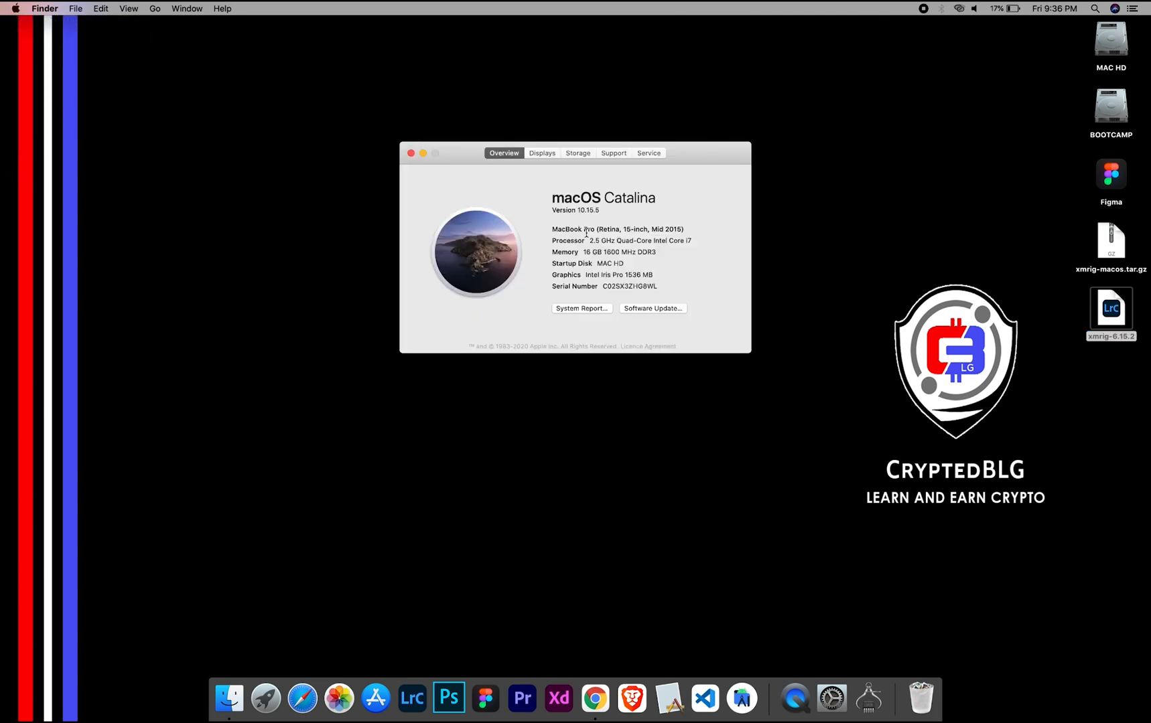
pyautogui.moveTo(585, 275)
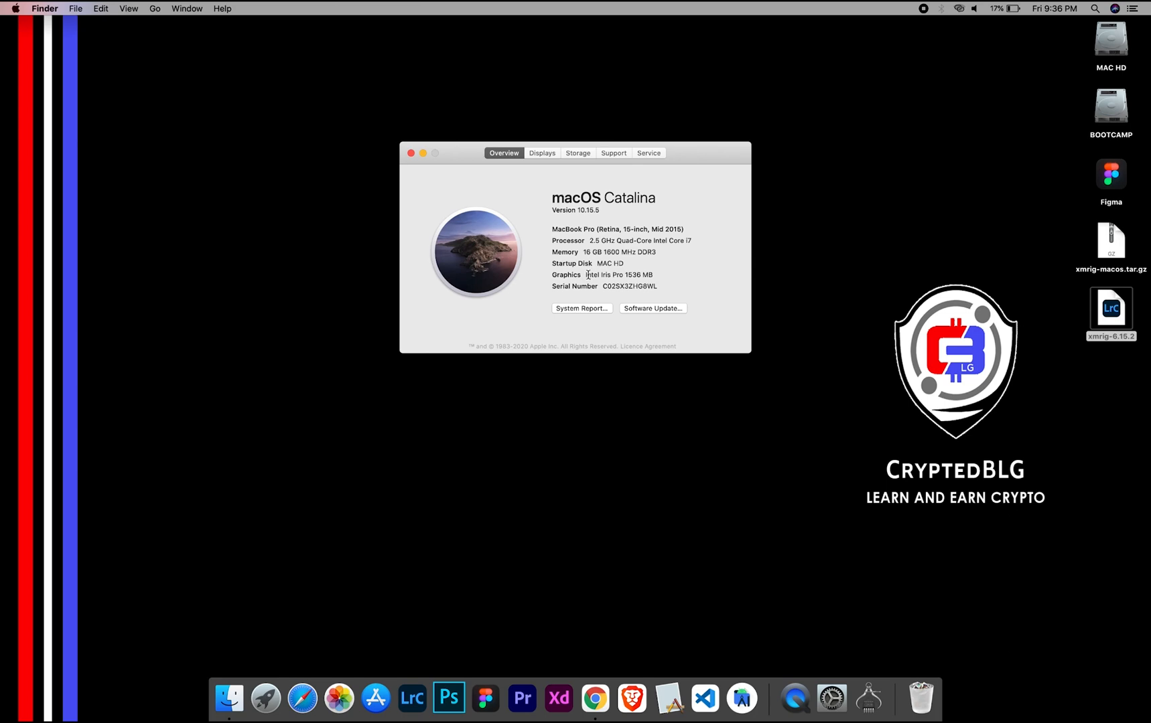
pyautogui.moveTo(648, 273)
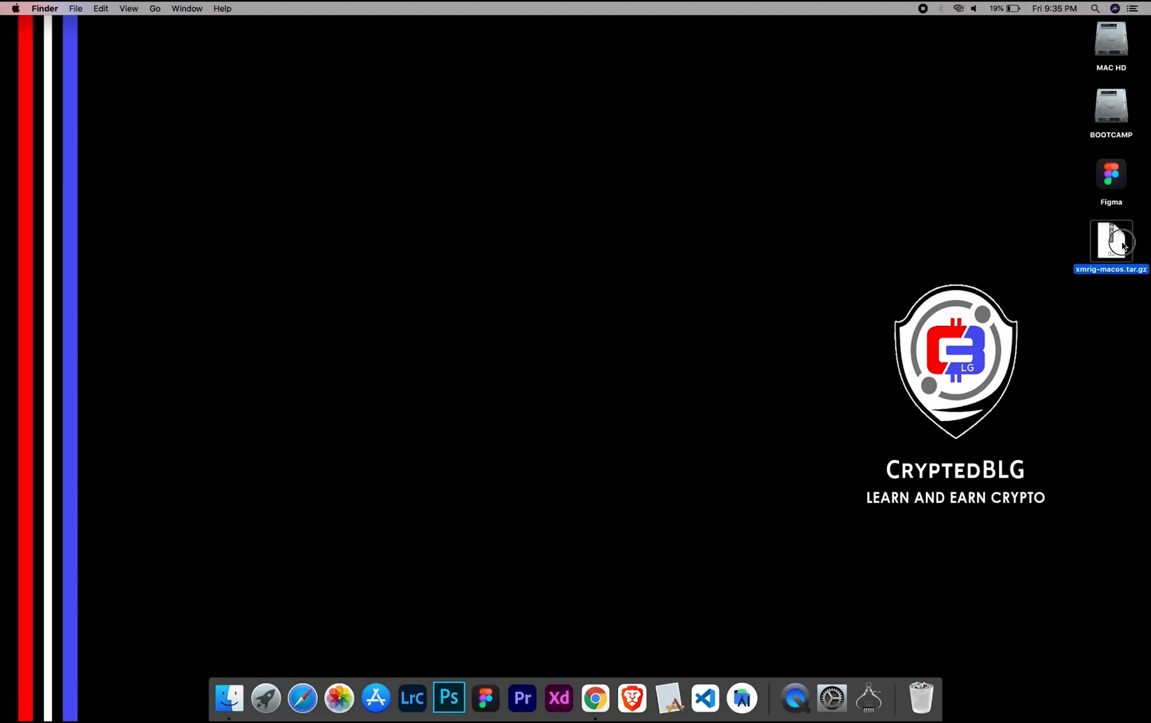
# - Extract xmrig-macos.tar.gz and open the xmrig-6.16.4 folder's config.json in TextEdit
pyautogui.doubleClick(1110, 243)
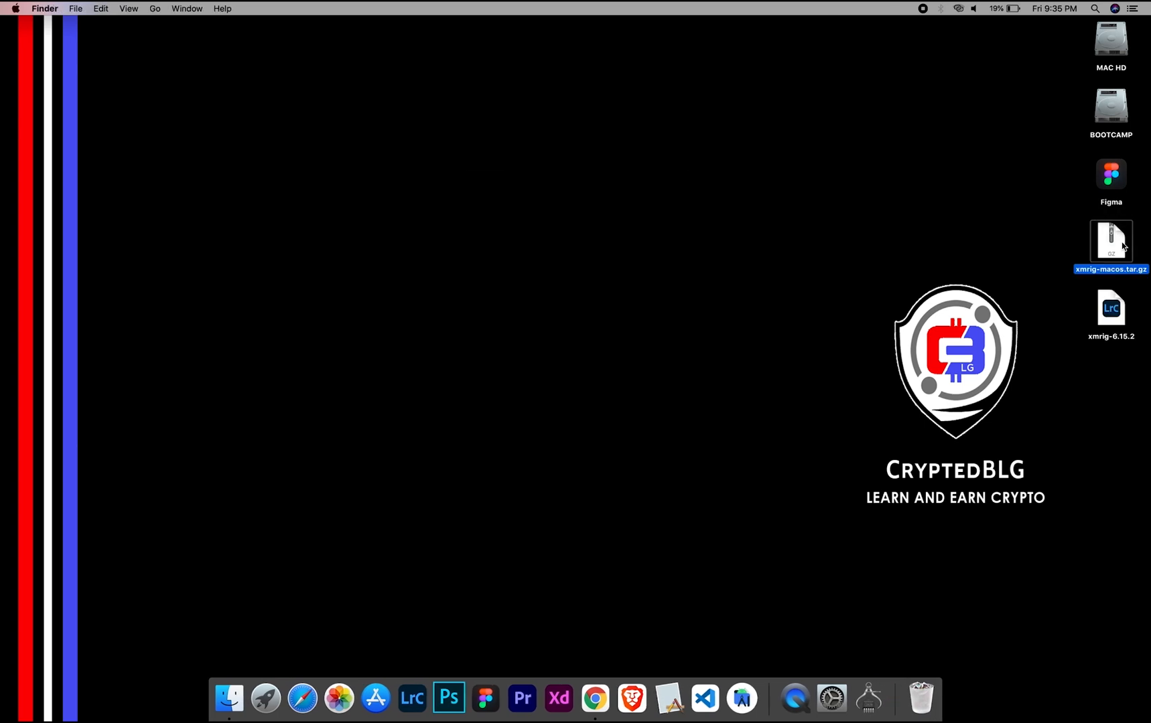
pyautogui.click(1111, 308)
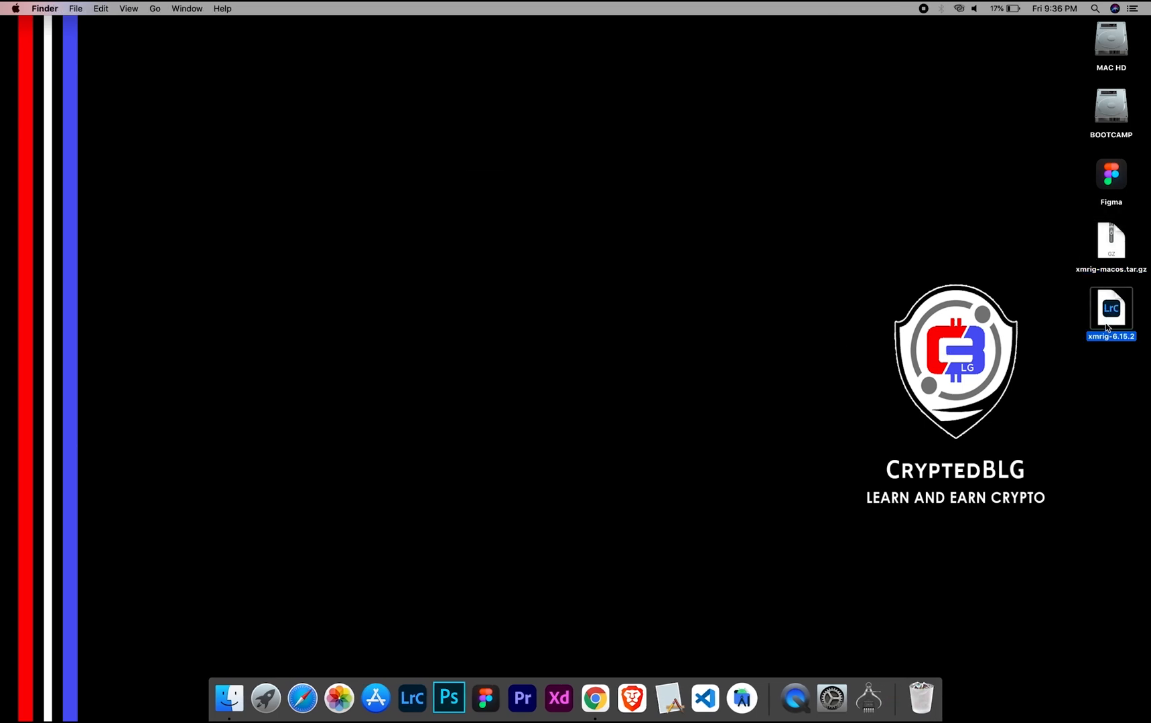
pyautogui.rightClick(416, 164)
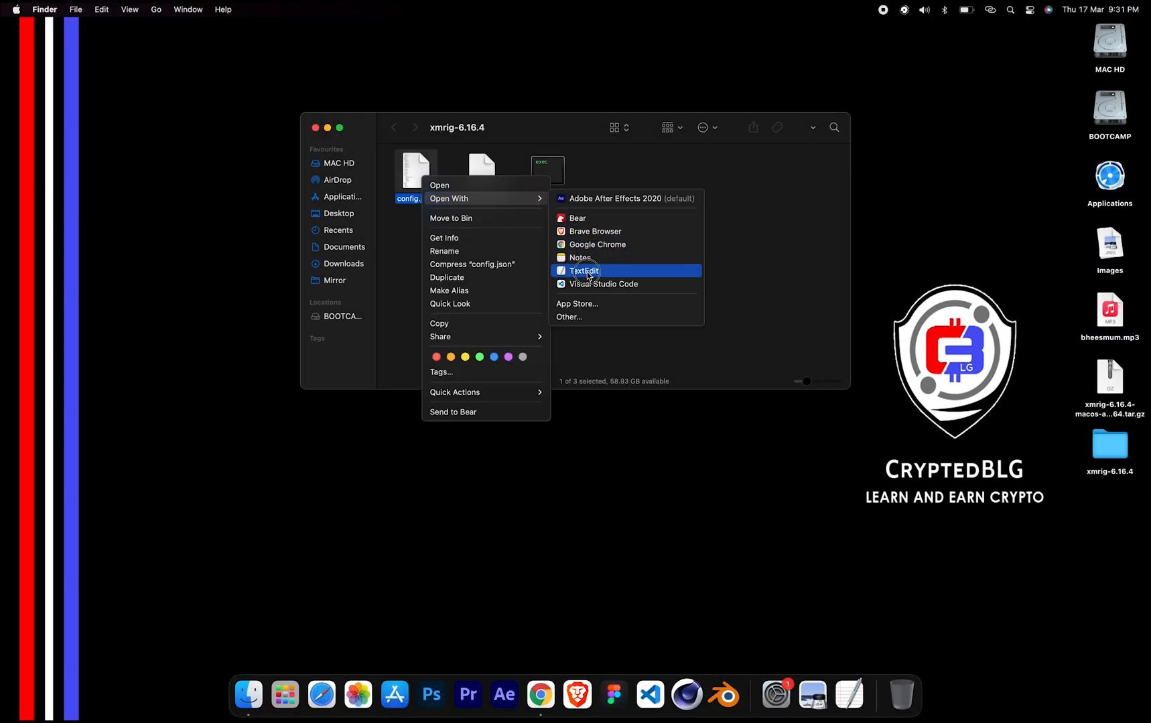
pyautogui.click(584, 270)
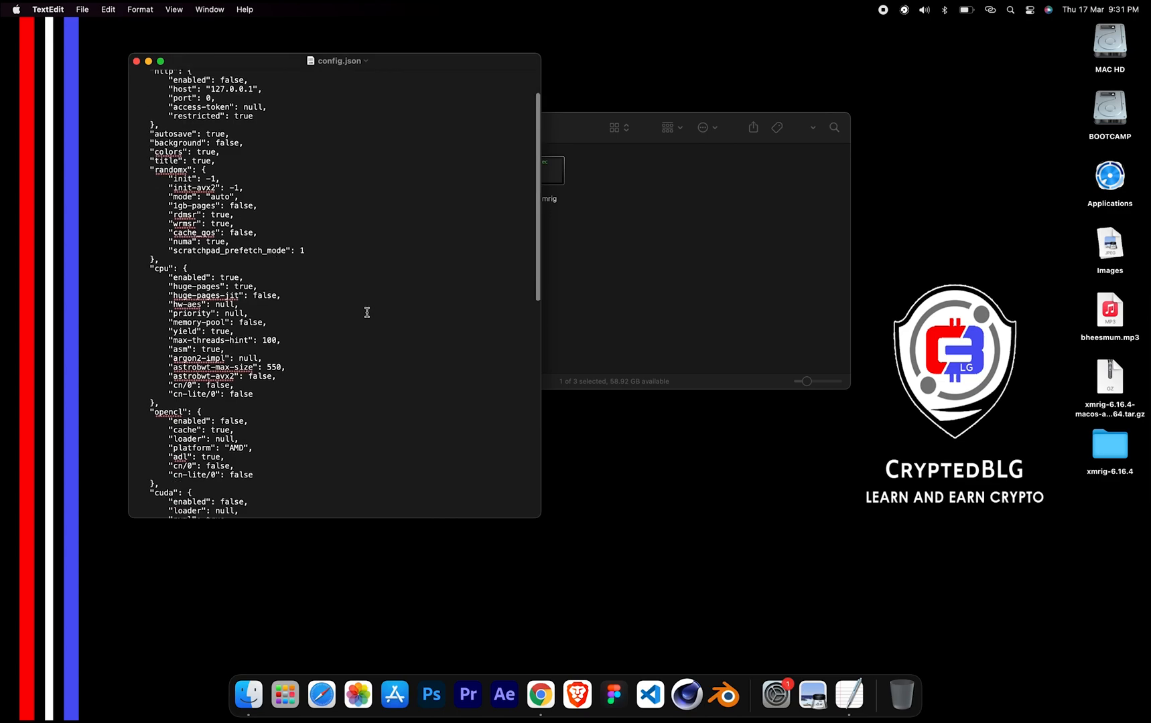
# - Set the pool to rx.unmineable.com:3333 in config.json, launch xmrig, and dismiss the unidentified-developer block
pyautogui.scroll(-3)
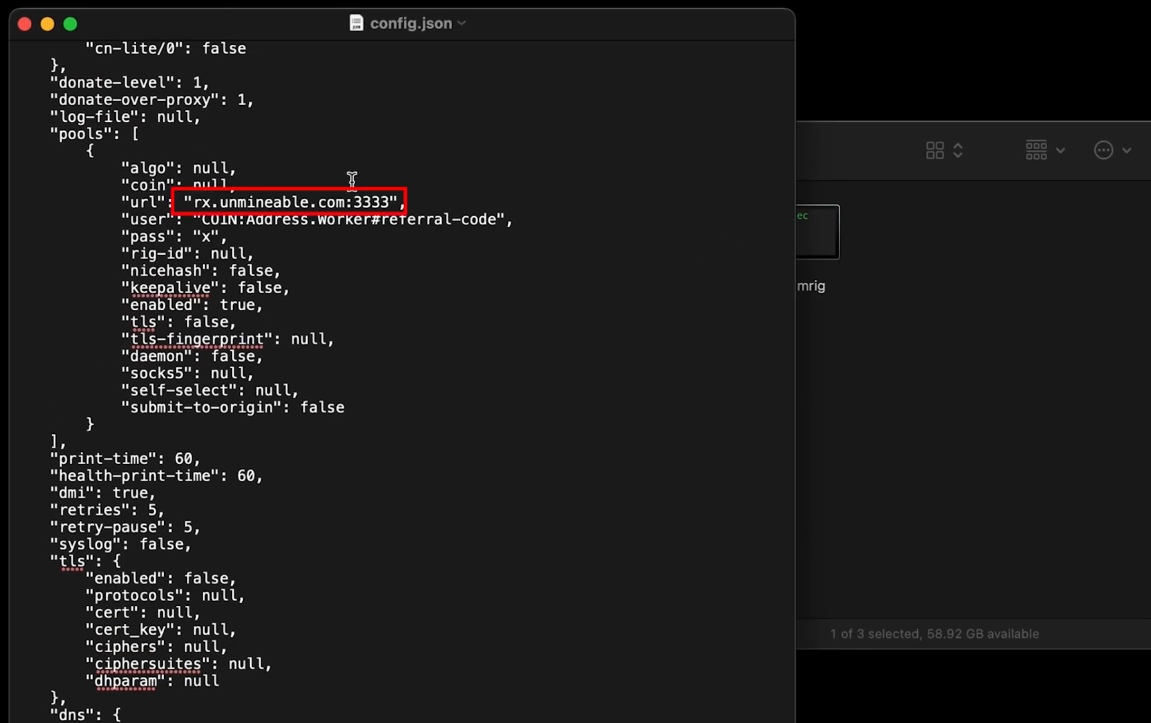
pyautogui.moveTo(198, 206)
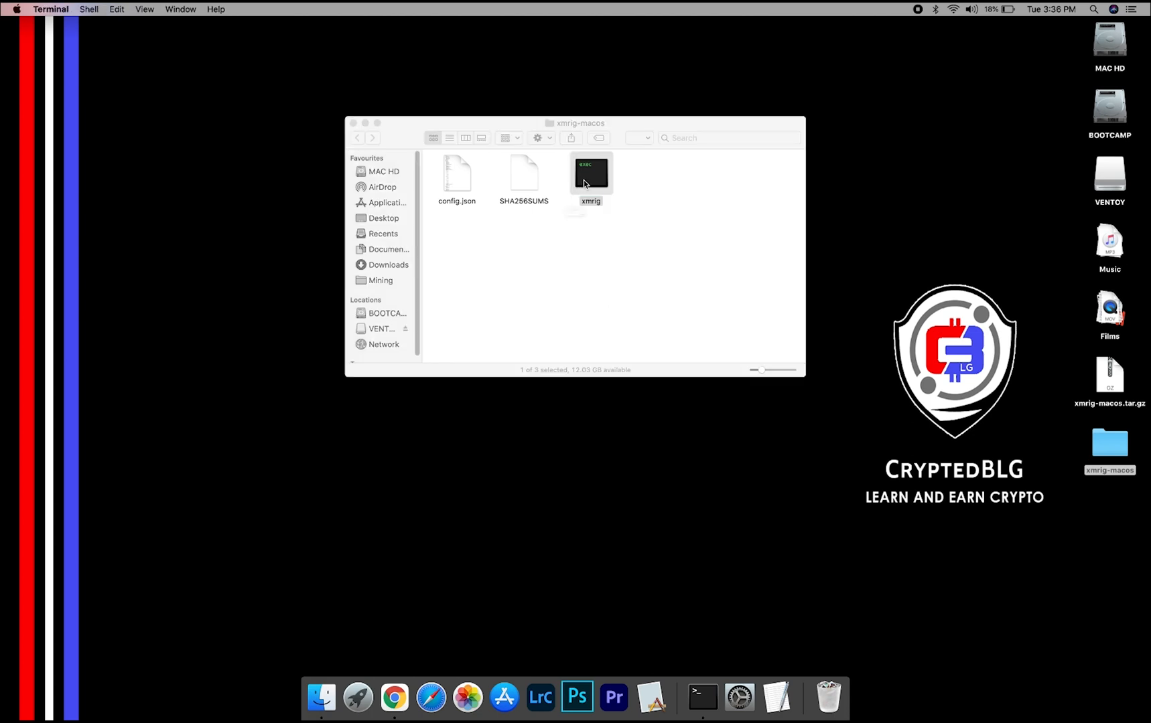
pyautogui.doubleClick(590, 173)
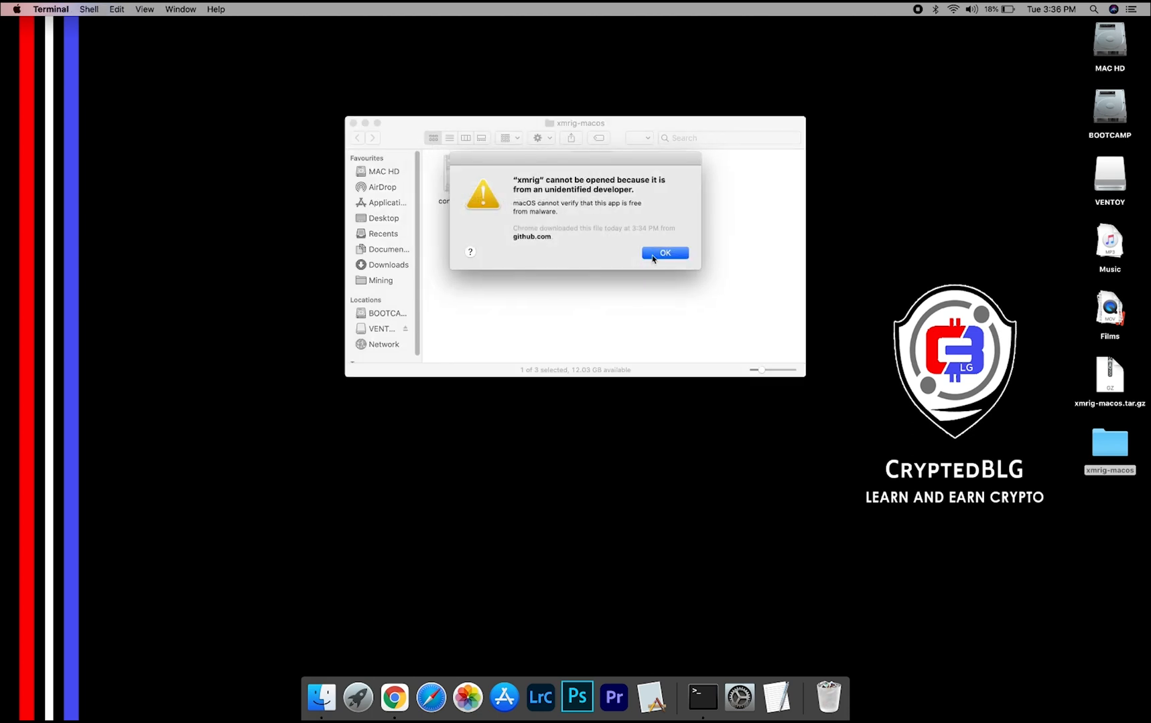
pyautogui.click(664, 253)
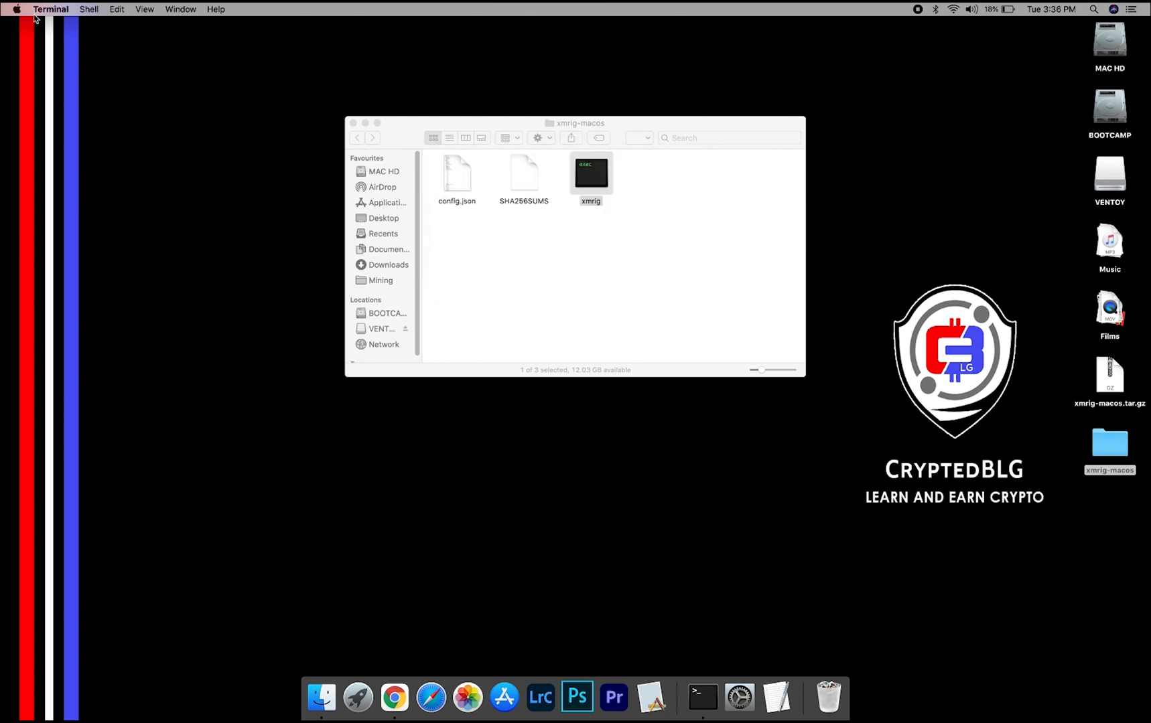
# - Allow xmrig in Security & Privacy, then relaunch it and confirm Open so it starts mining in Terminal
pyautogui.click(15, 9)
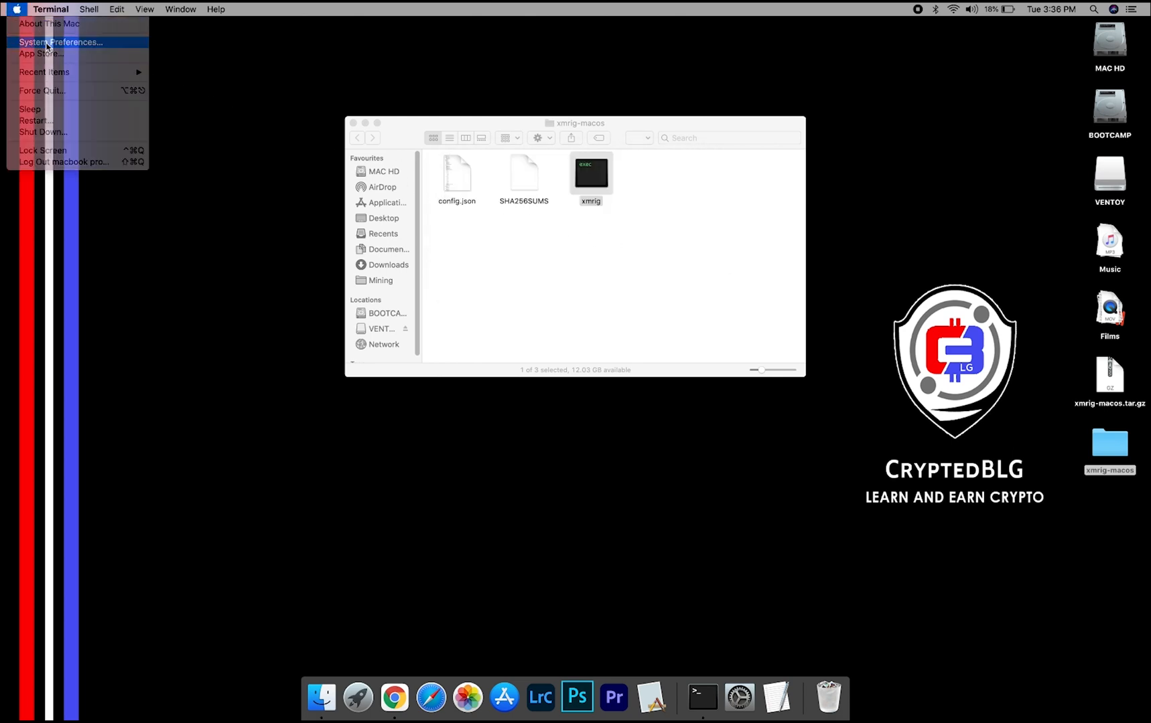
pyautogui.click(60, 42)
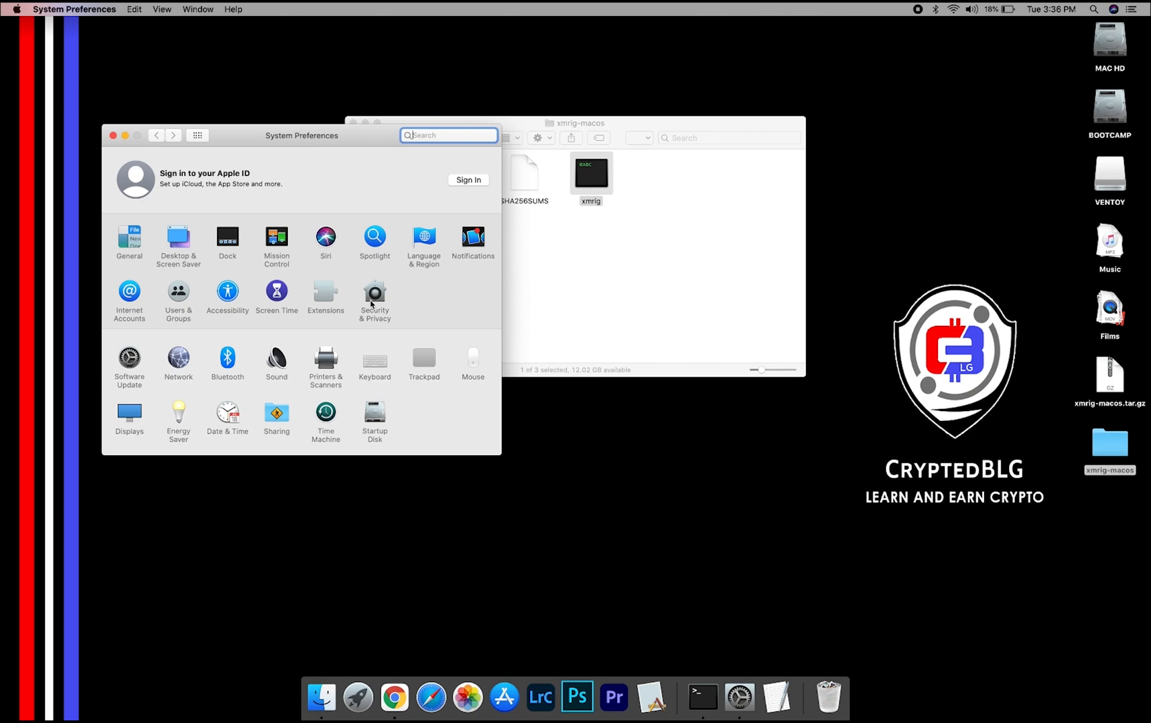
pyautogui.click(374, 298)
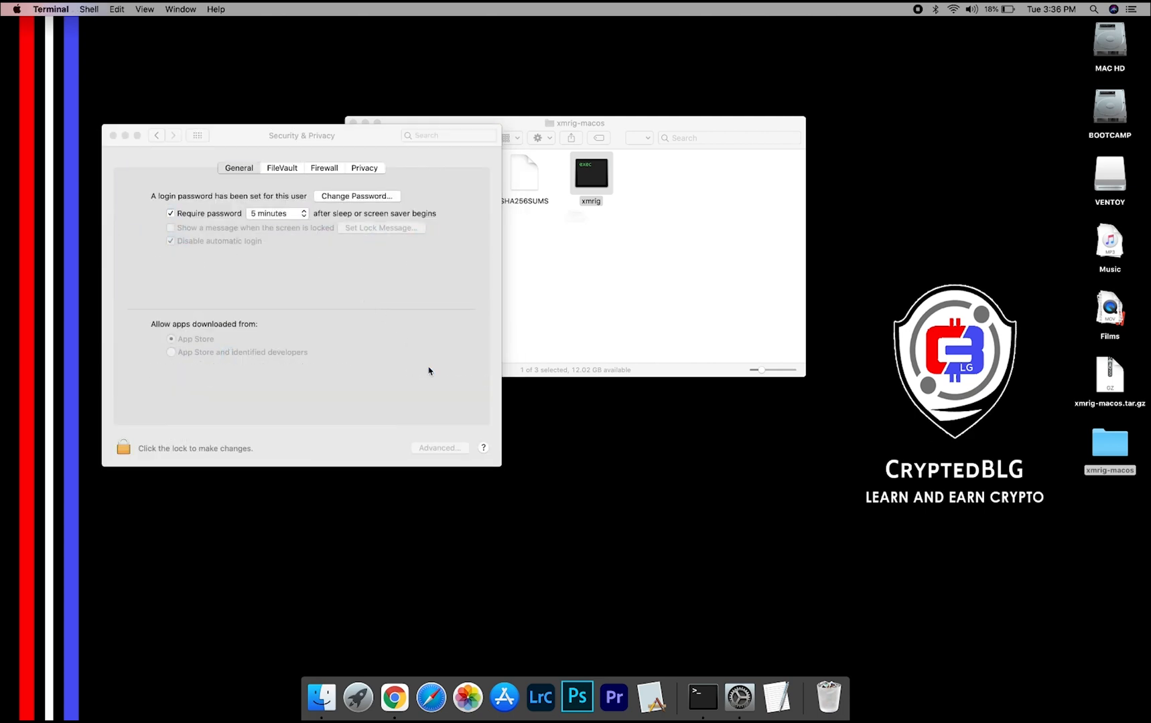
pyautogui.doubleClick(589, 174)
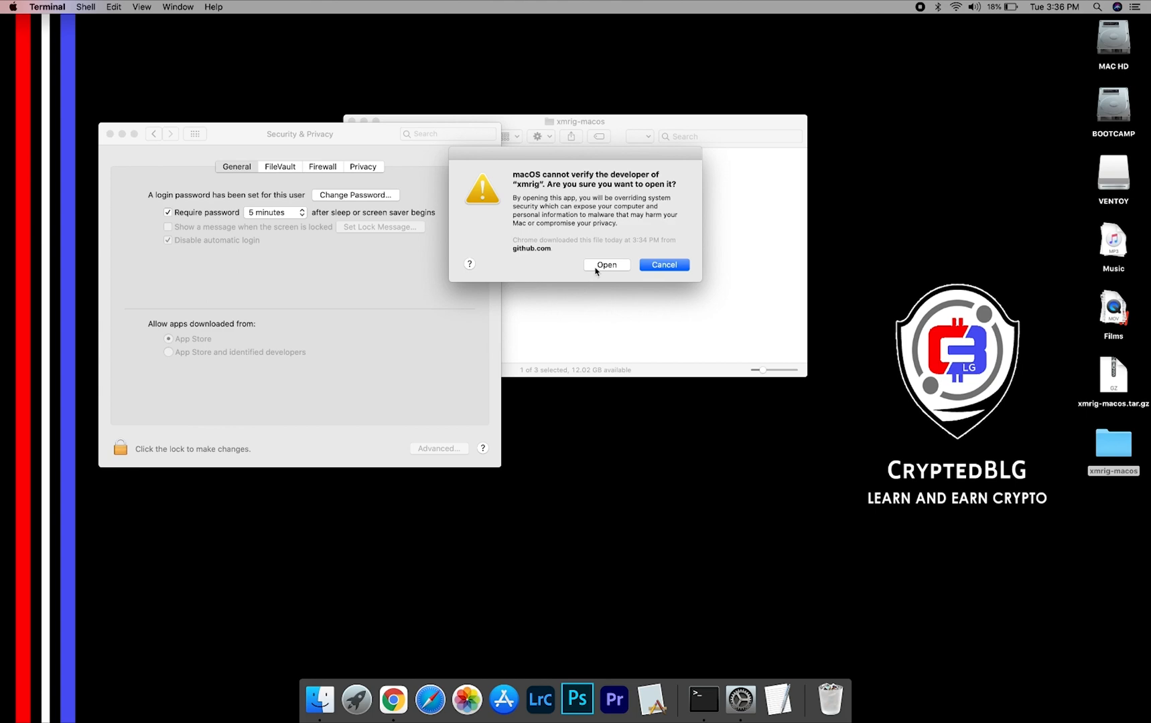
pyautogui.click(605, 266)
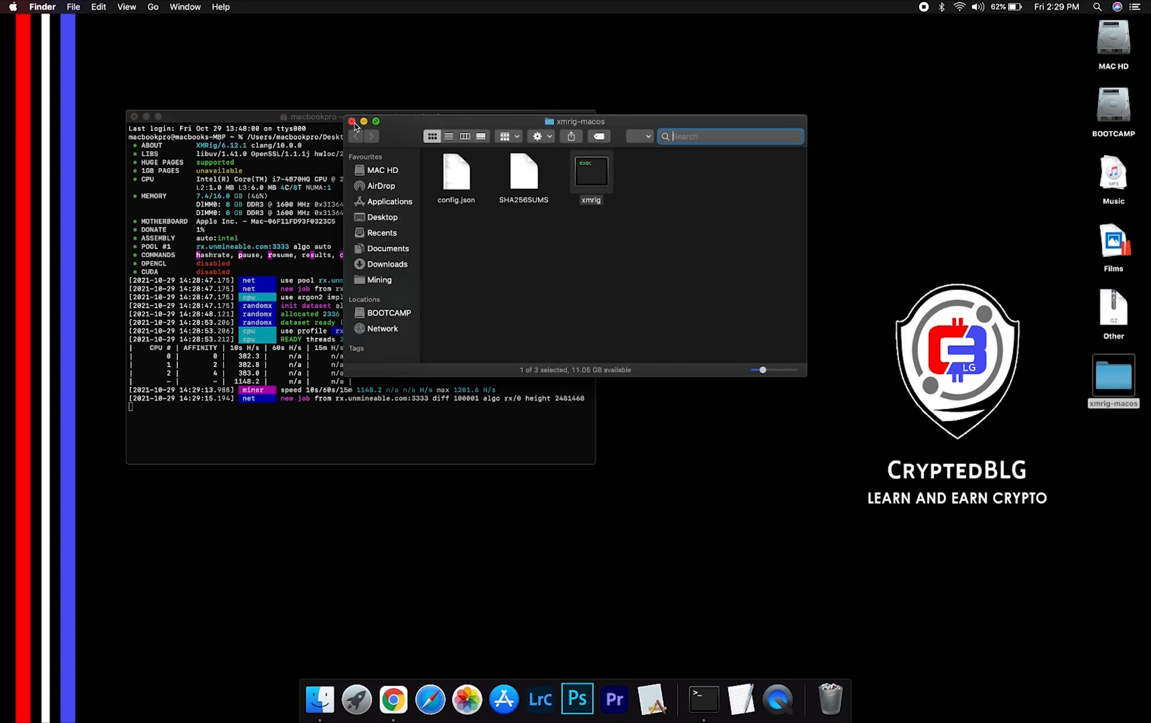
# - Leave xmrig mining with accepted shares, close the Finder window, and switch to Google Chrome
pyautogui.click(354, 121)
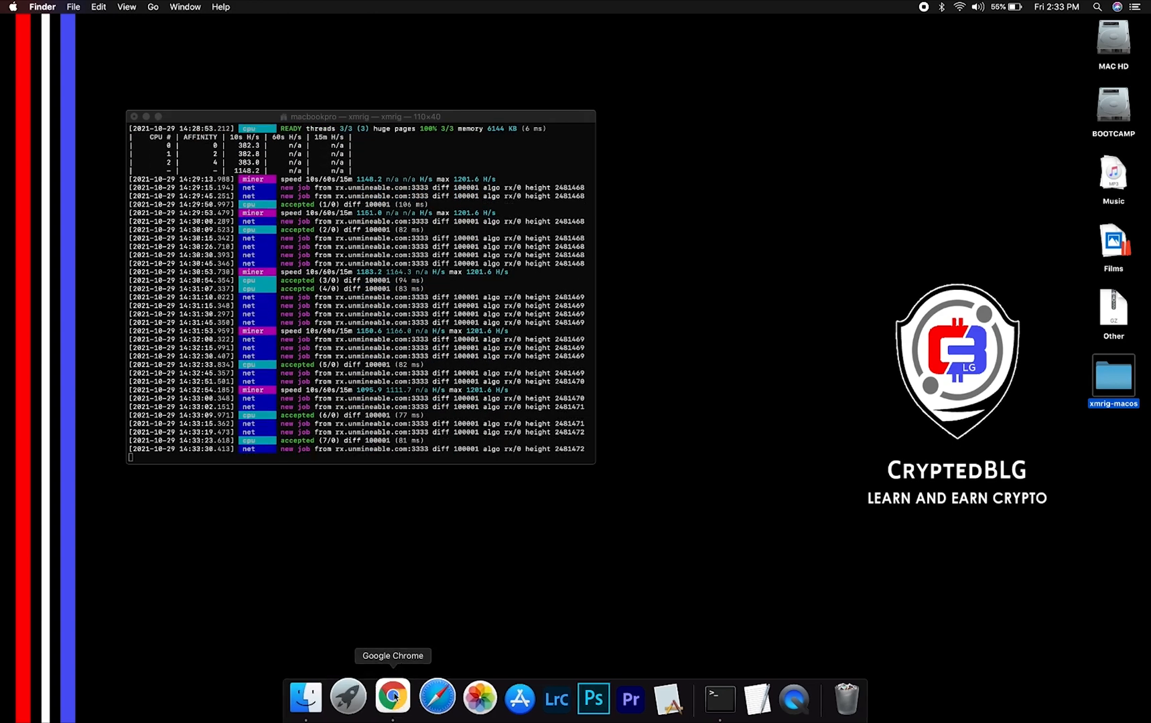
pyautogui.click(393, 698)
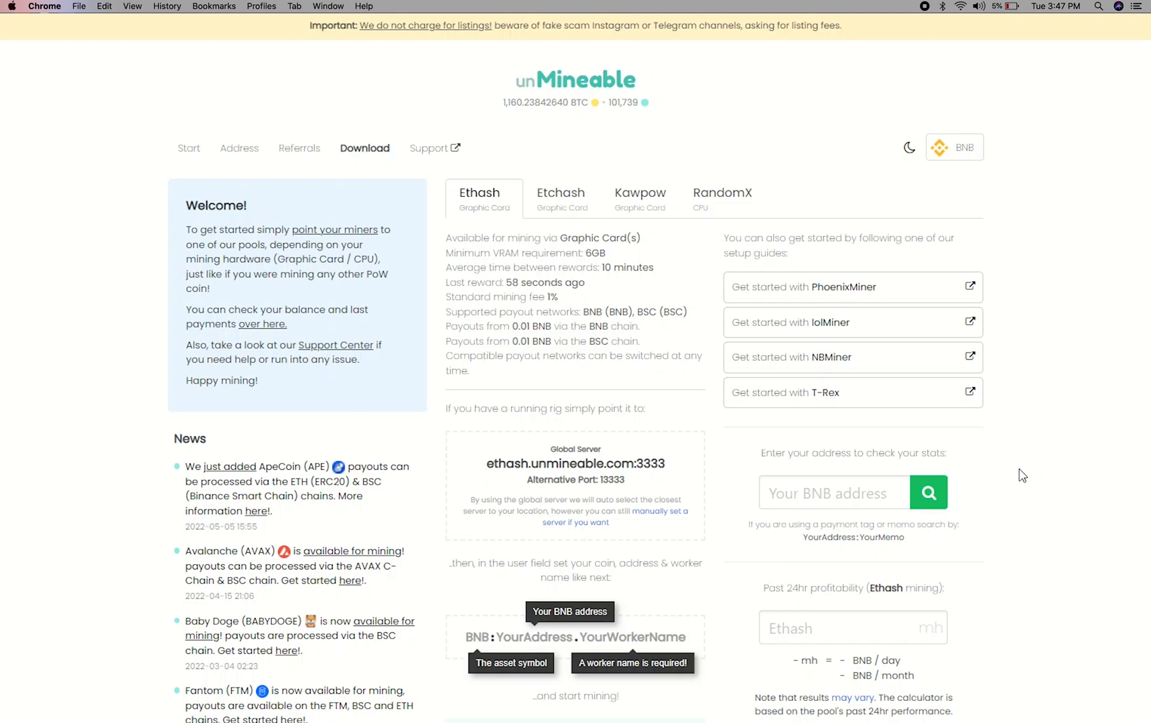
# - Look up the wallet address's stats, showing 0.00073072 BNB pending and worker blg-miner active
pyautogui.write('gtkgf23:105921154')
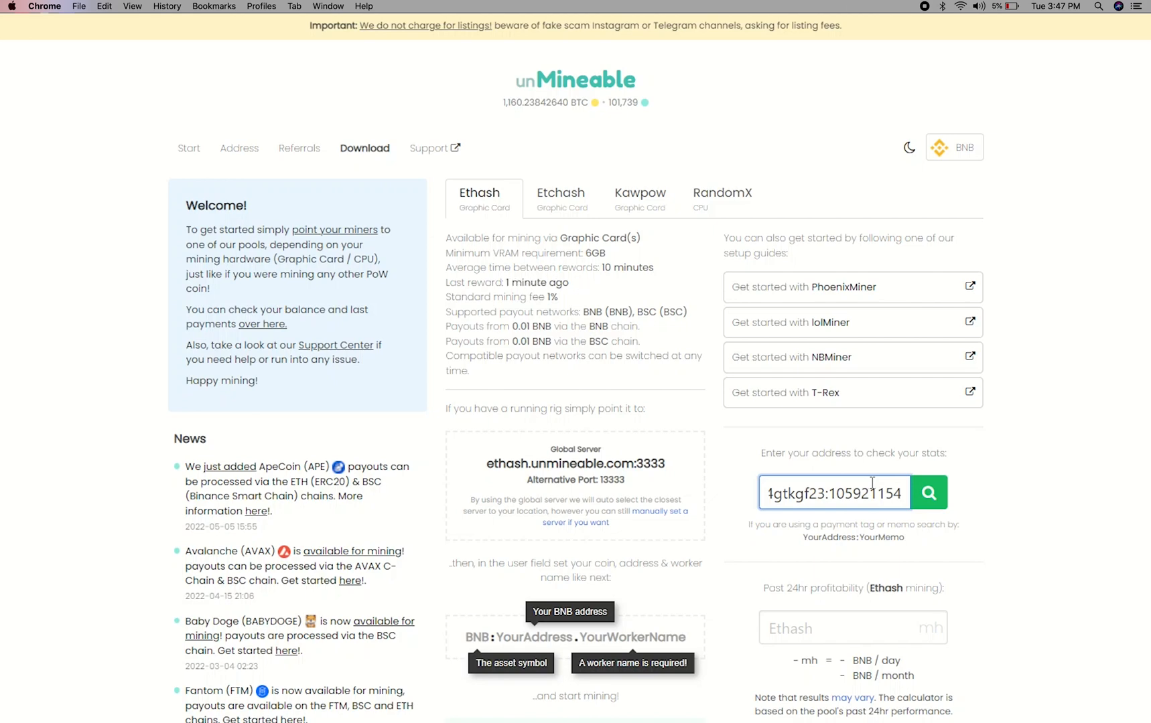
pyautogui.click(929, 492)
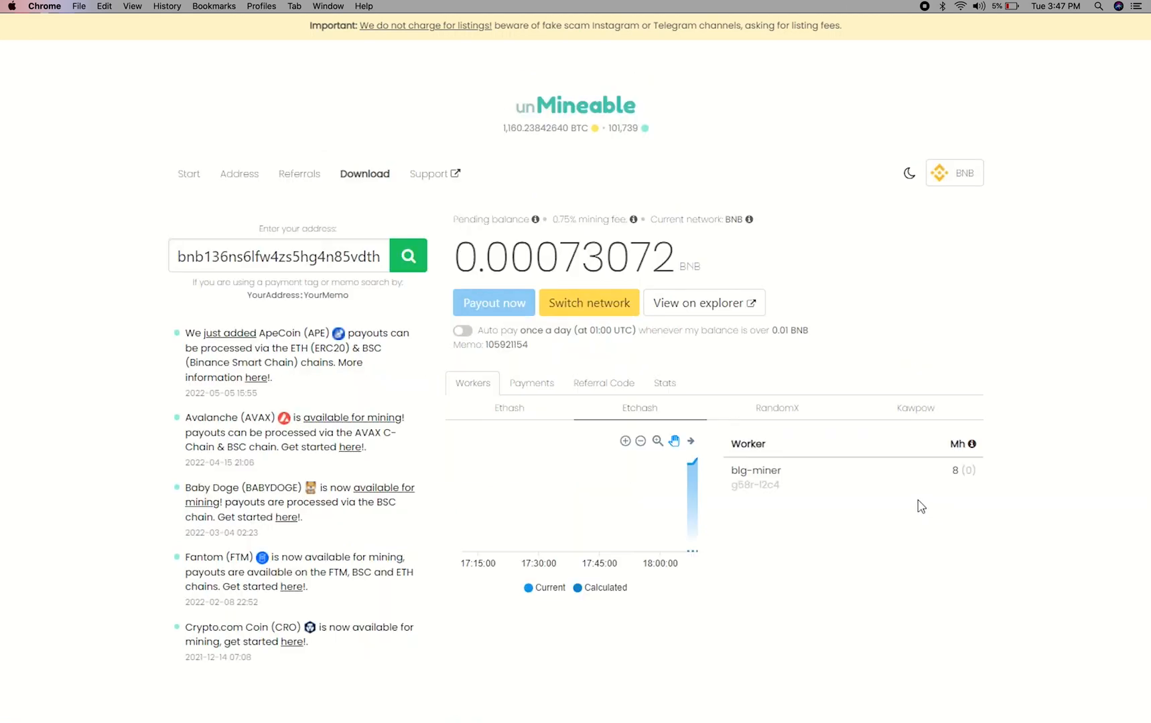
pyautogui.moveTo(689, 365)
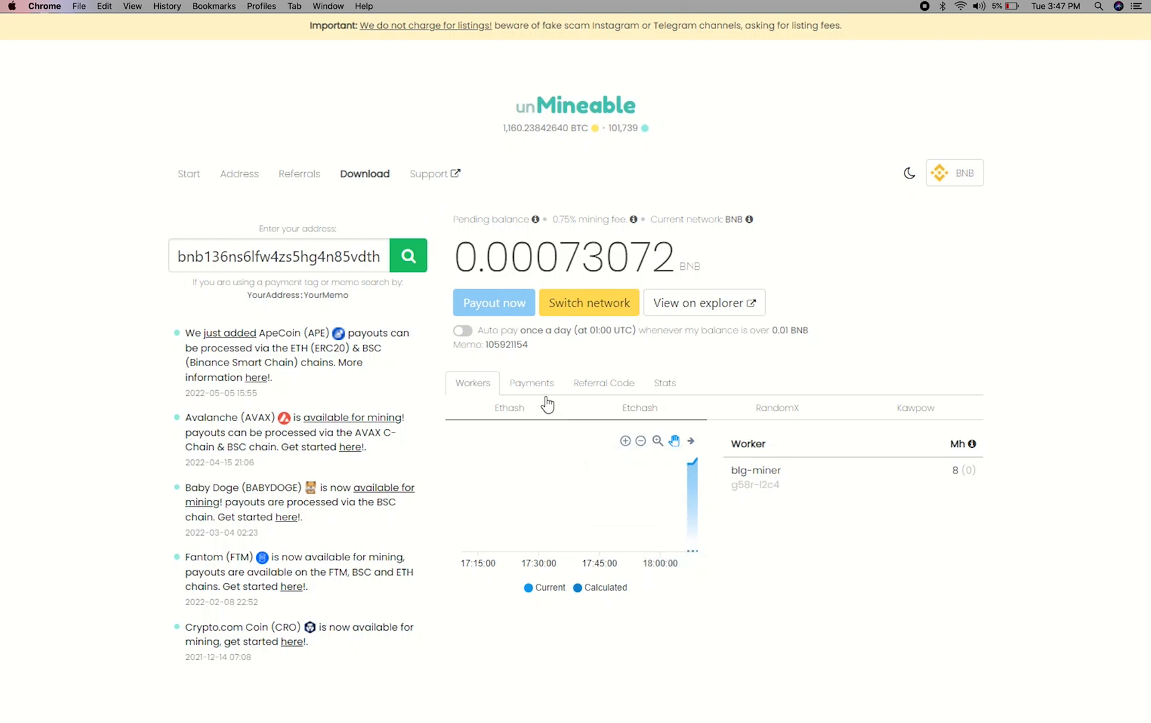
# - Review Payments and Stats, then enable auto pay for daily payouts above 0.01 BNB
pyautogui.click(531, 383)
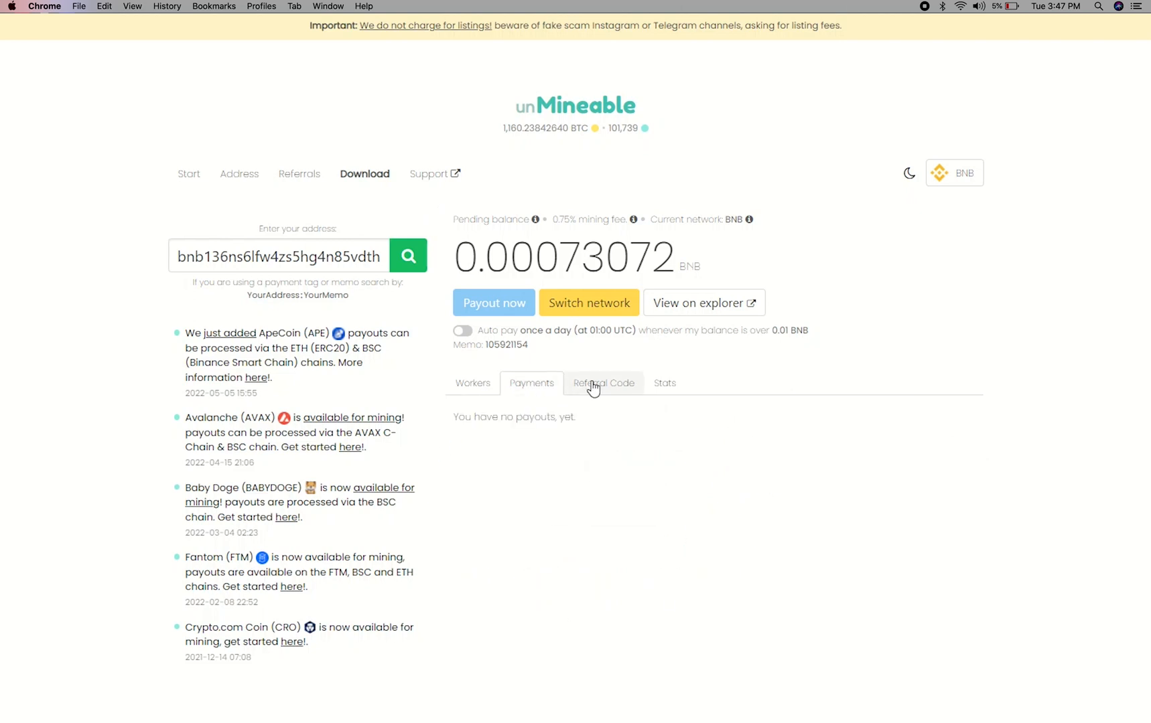
pyautogui.click(663, 358)
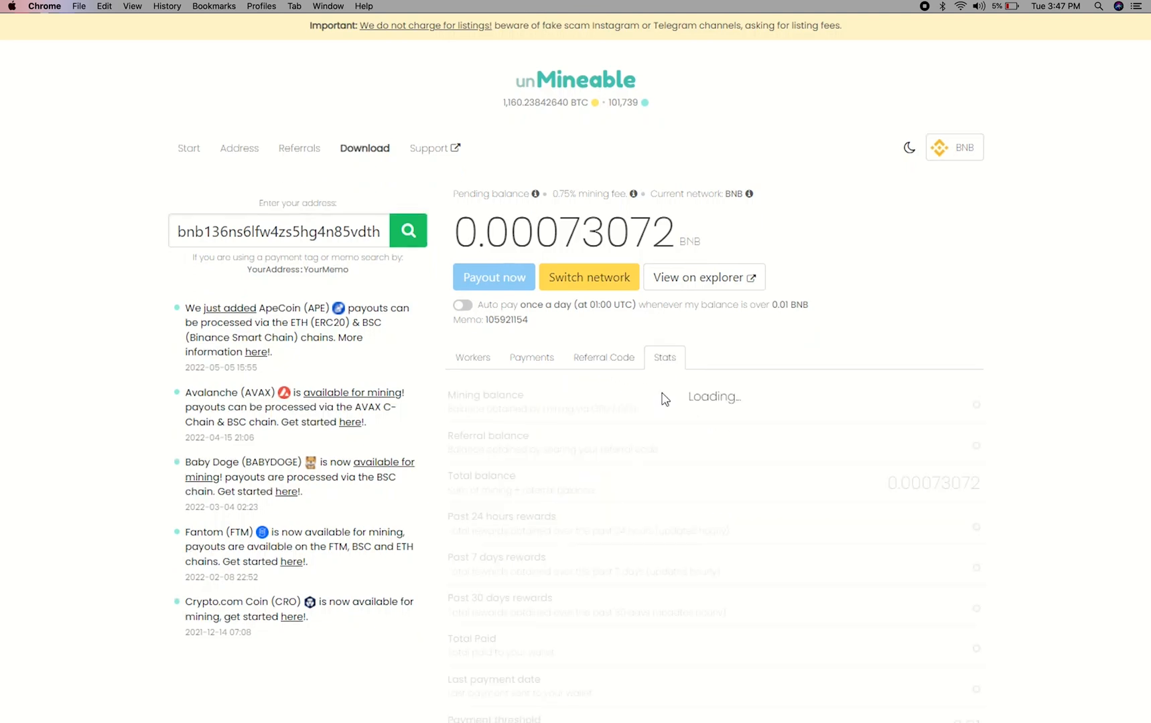
pyautogui.scroll(-3)
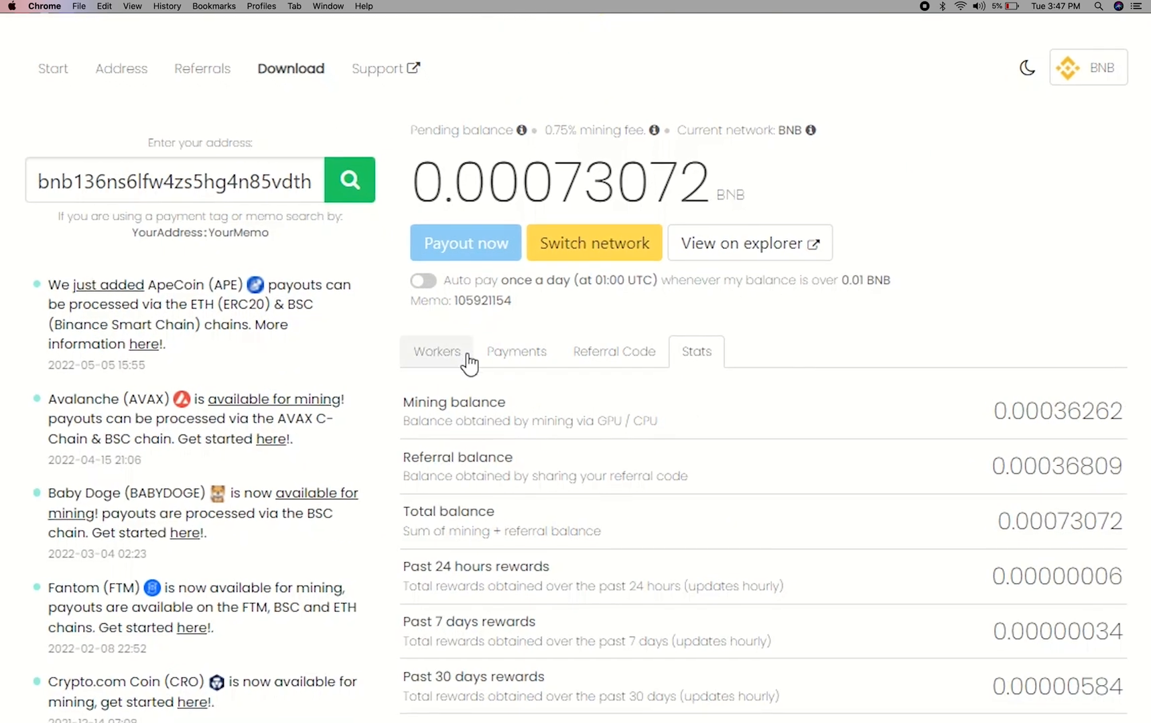
pyautogui.click(422, 280)
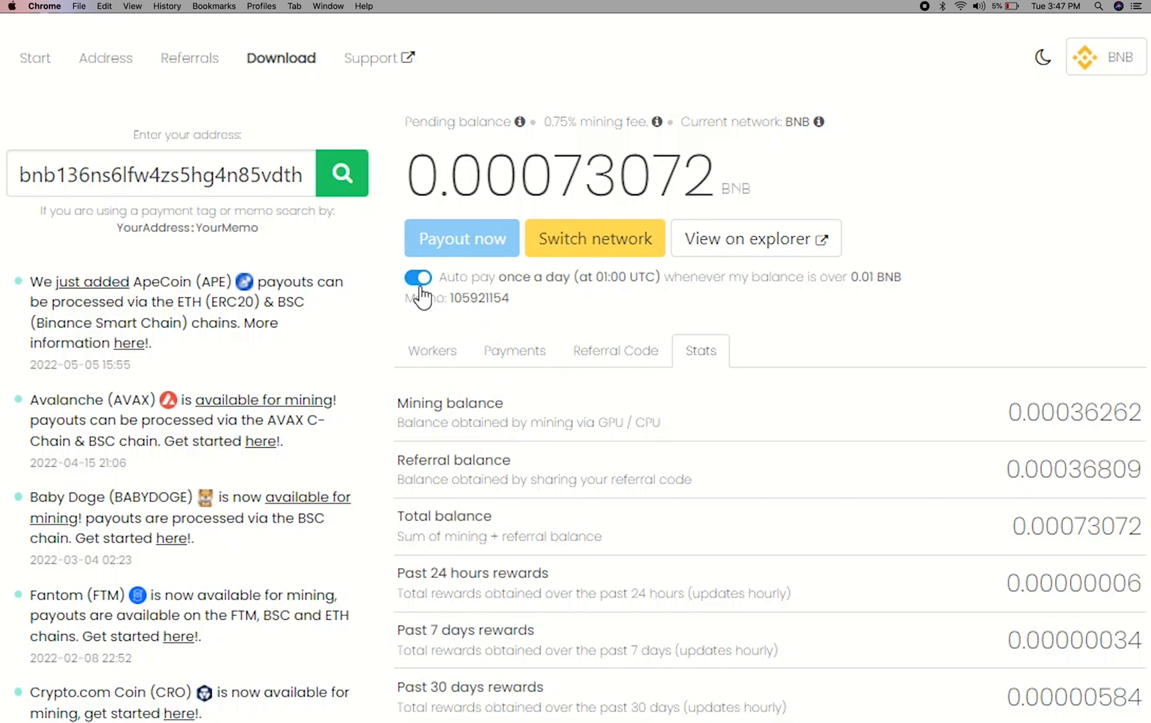